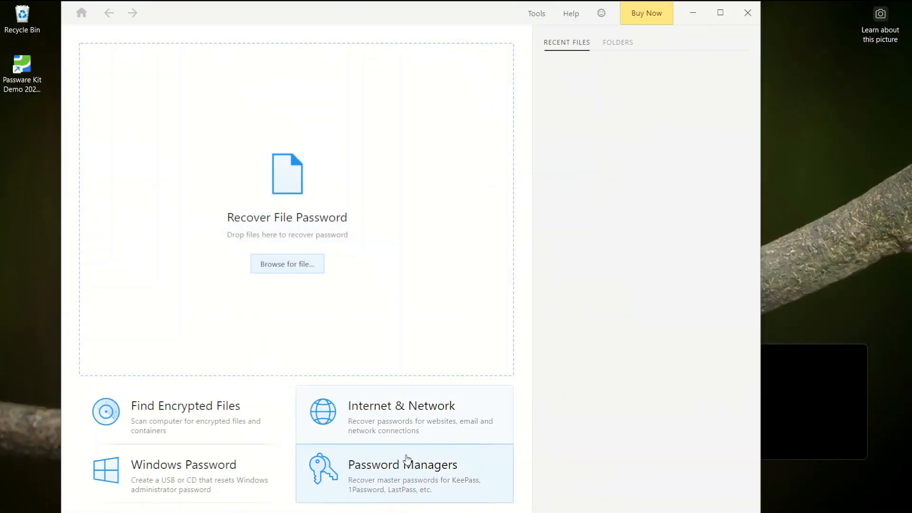
# - Recover Network Connections passwords under Internet & Network and view the empty Passwords Found list
pyautogui.click(401, 418)
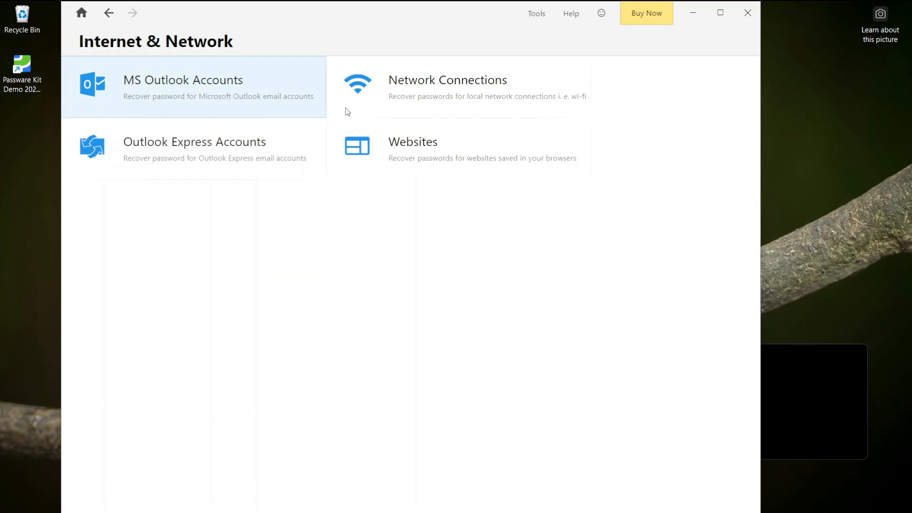
pyautogui.click(448, 83)
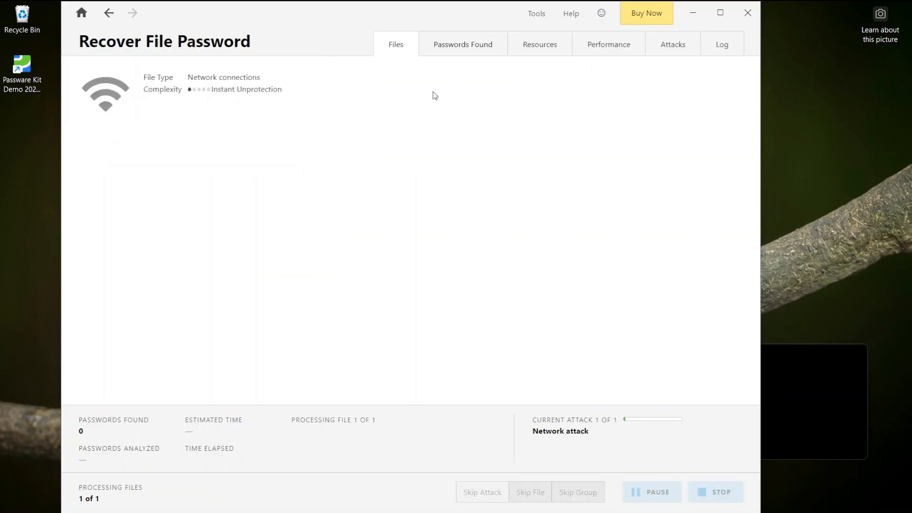
pyautogui.click(463, 44)
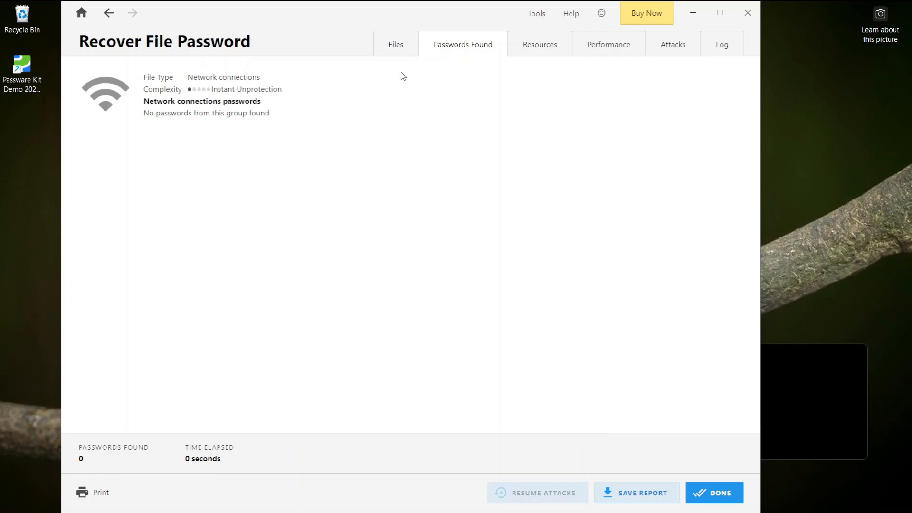